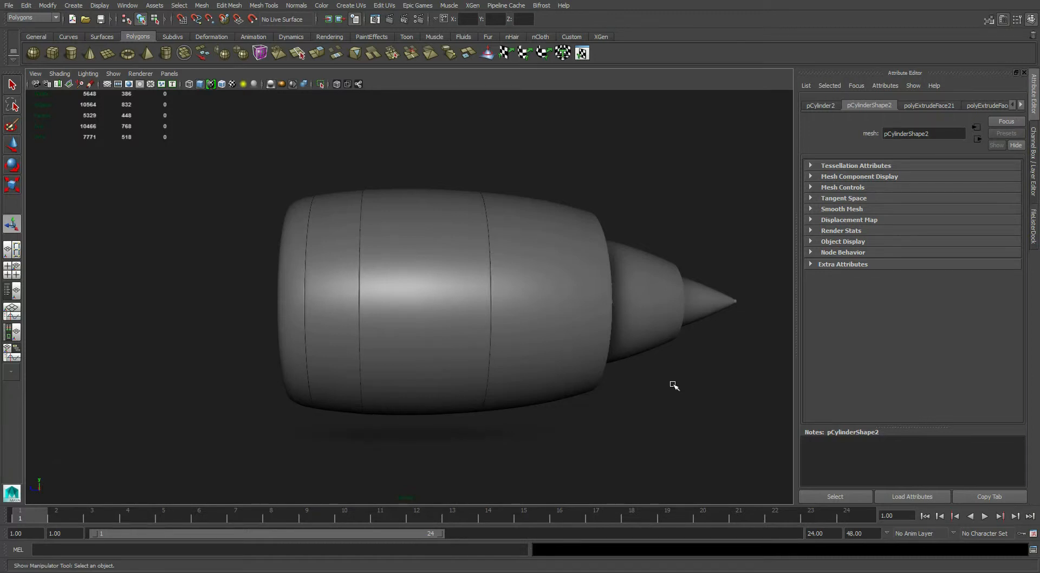
mouse_move(663, 368)
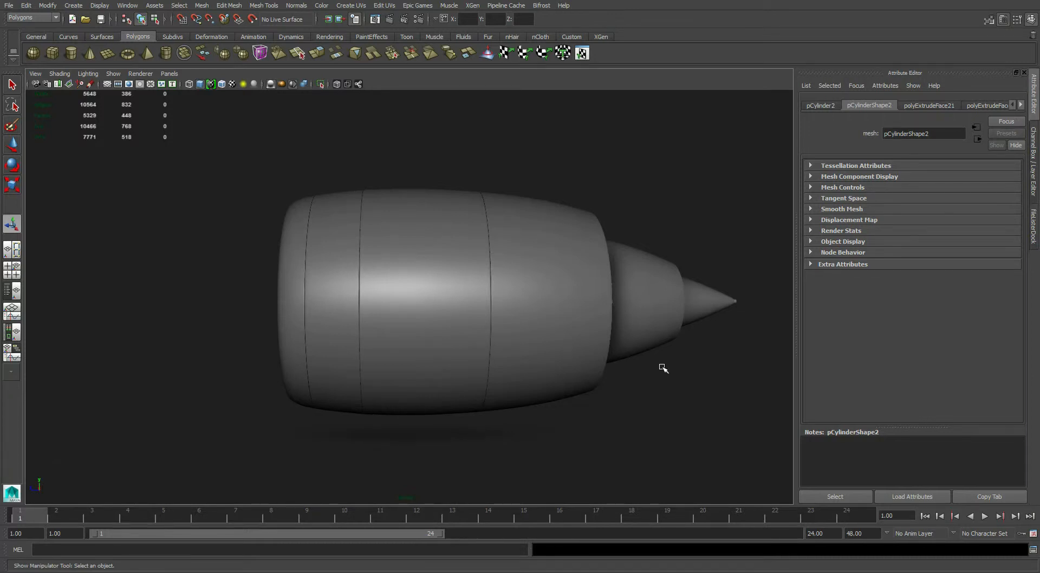
mouse_move(658, 362)
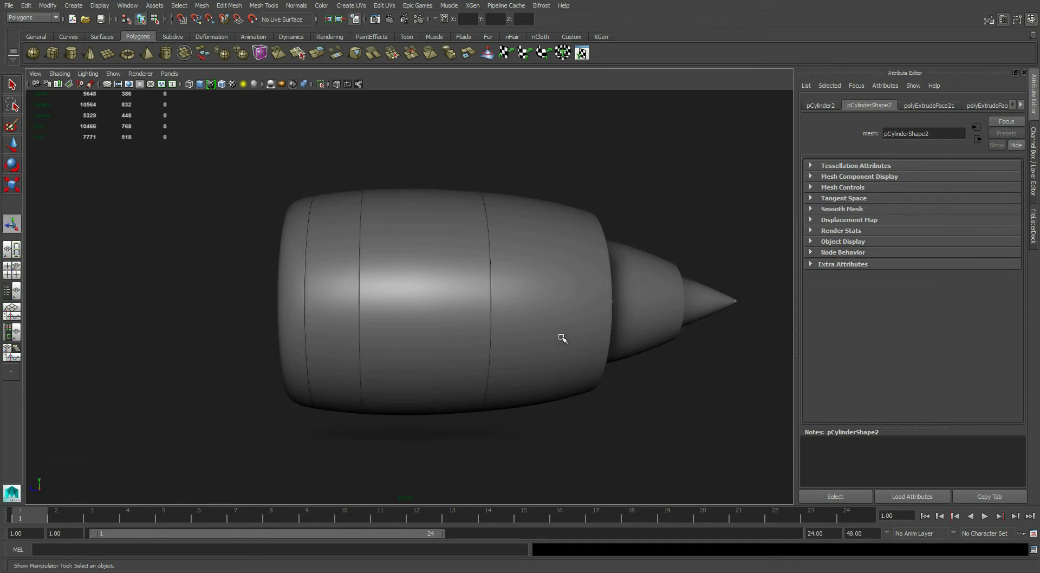
mouse_move(428, 323)
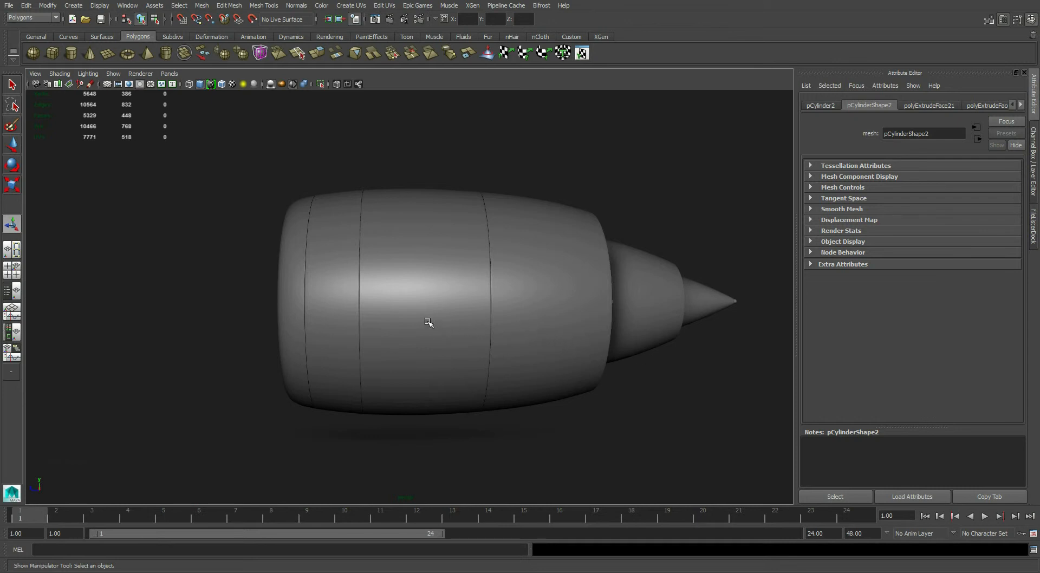
mouse_move(337, 285)
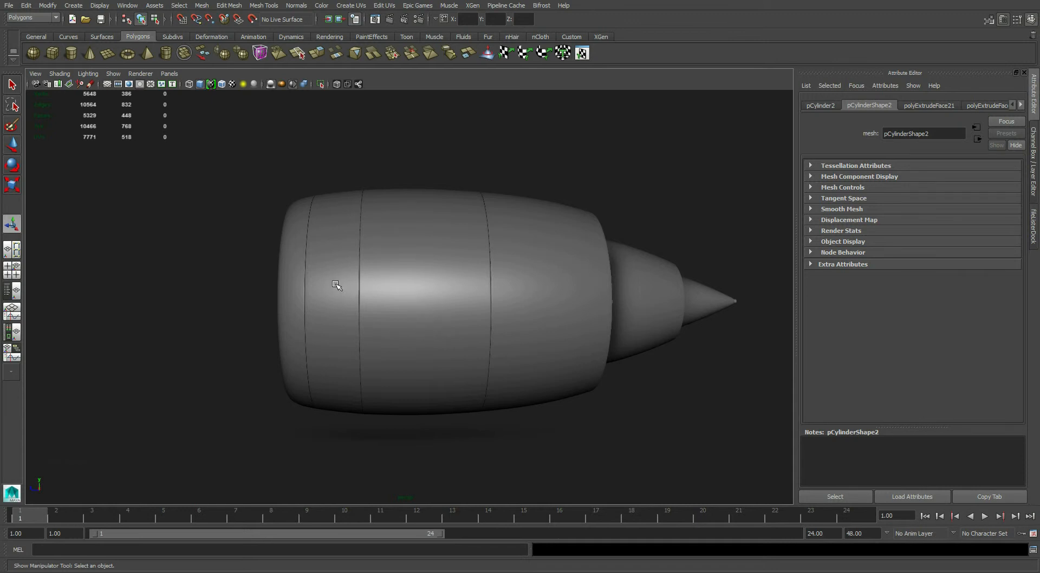
mouse_move(302, 262)
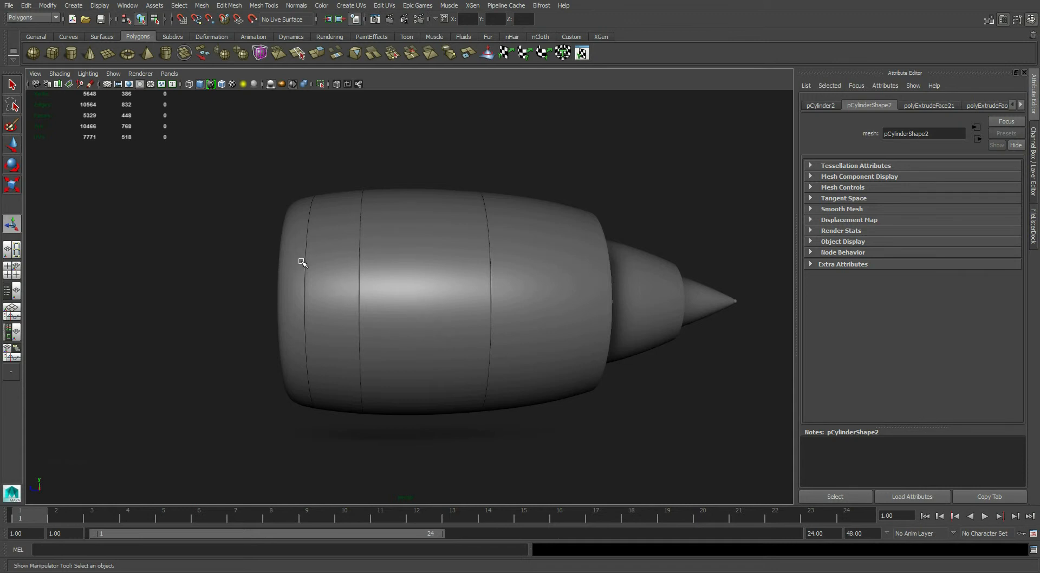
mouse_move(299, 295)
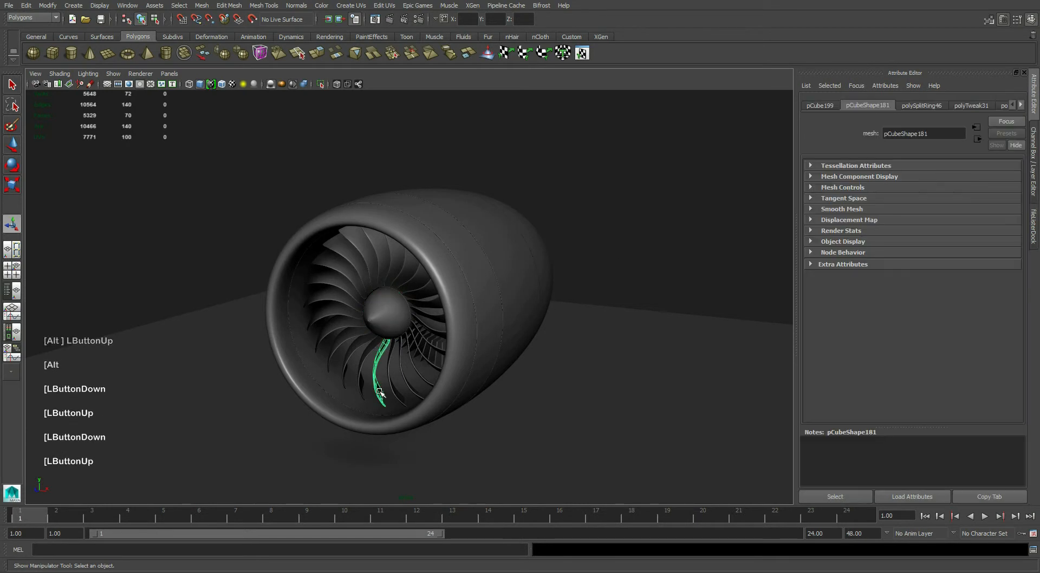
Zoom to the fan and select the faces of one fan blade in Face mode
scroll(up, 3)
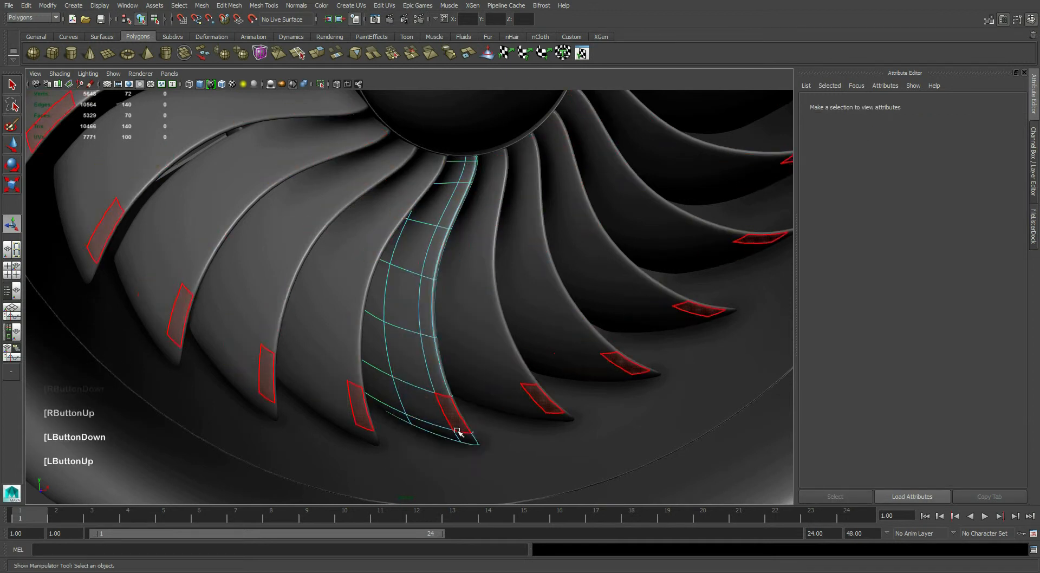
click(428, 316)
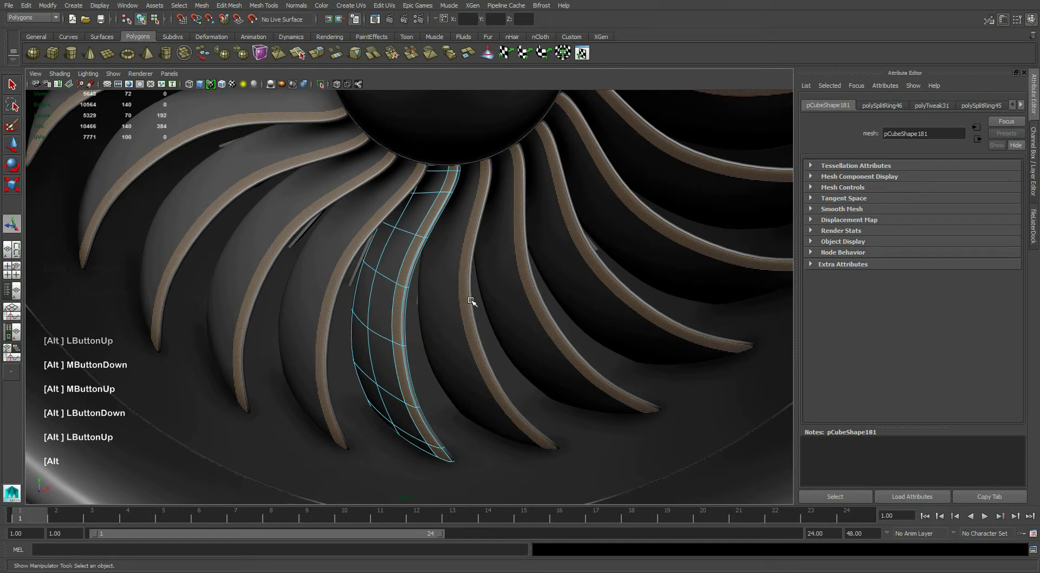
click(228, 5)
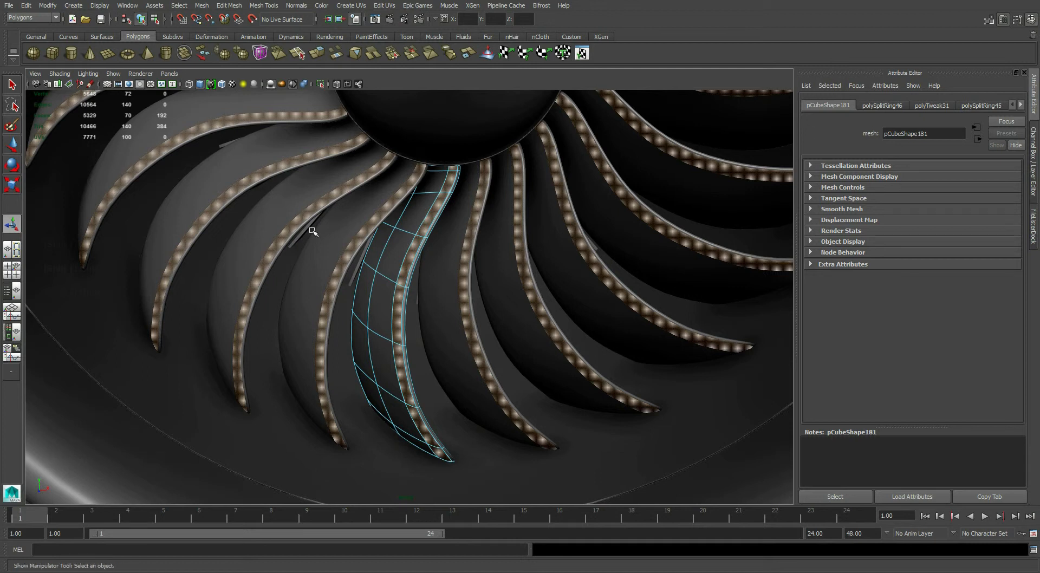
Extrude the selected blade faces from the Edit Mesh menu
click(229, 6)
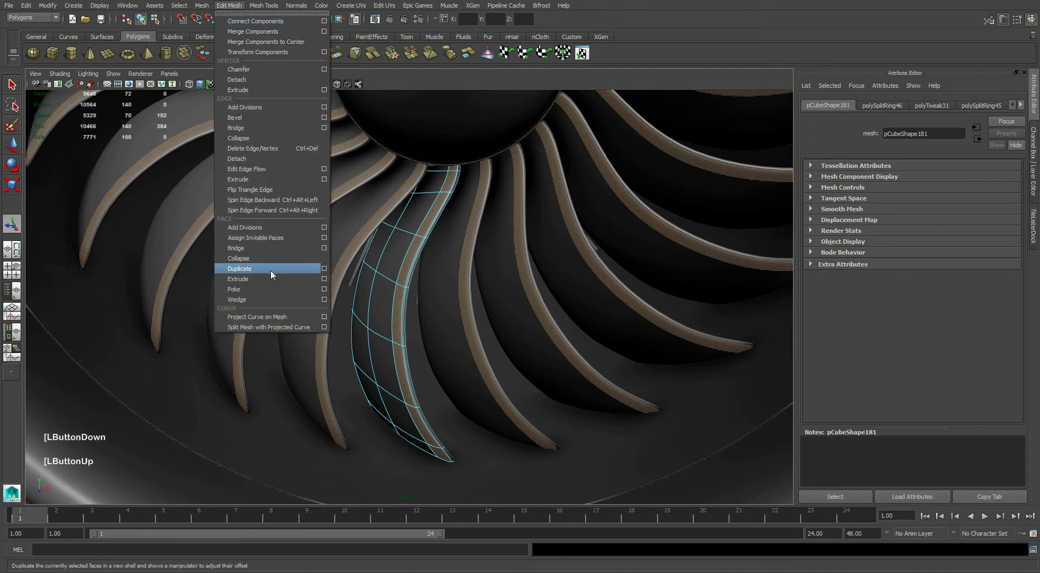
click(238, 279)
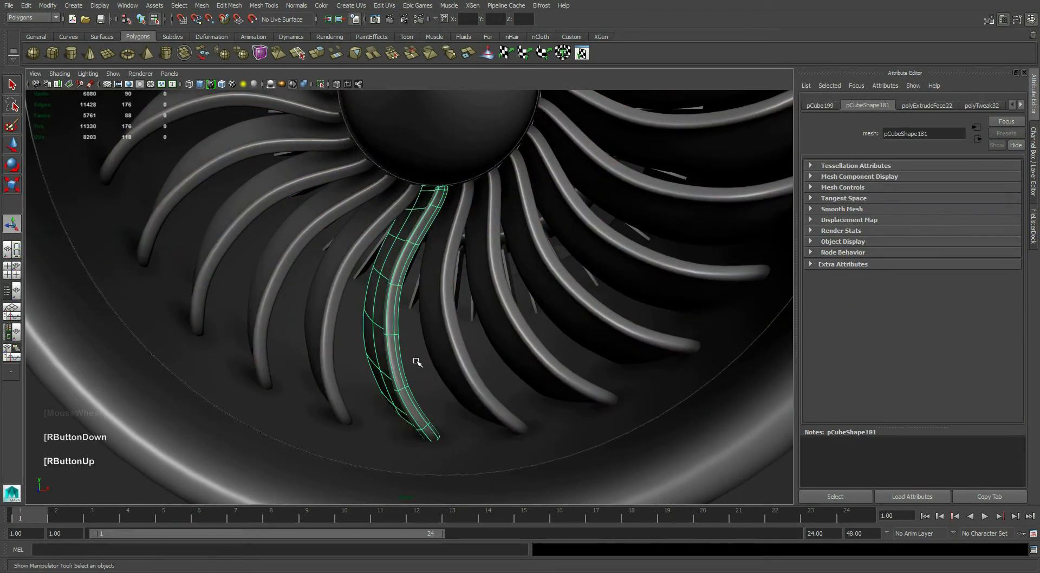
mouse_move(447, 350)
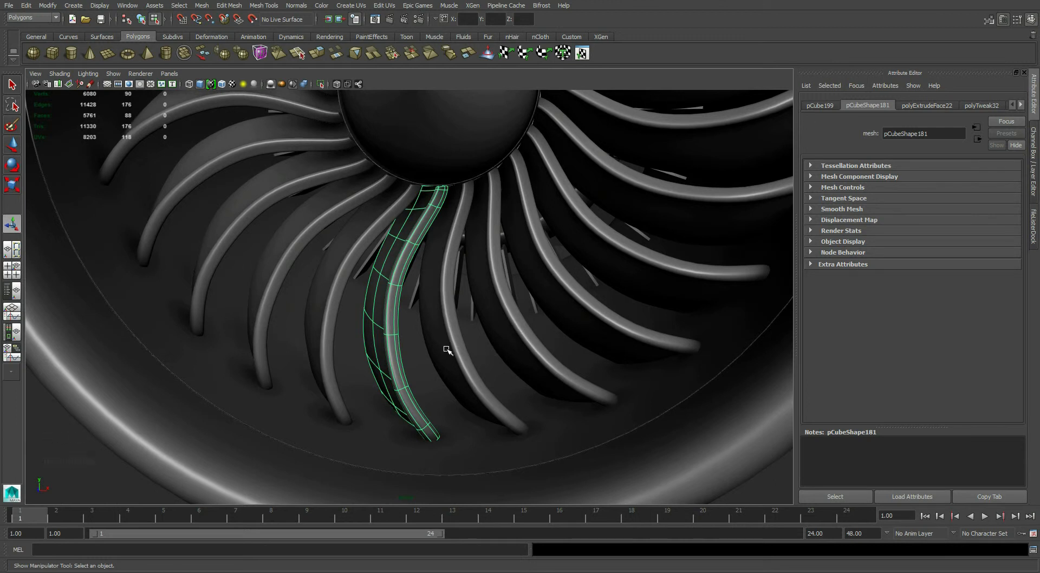
mouse_move(450, 330)
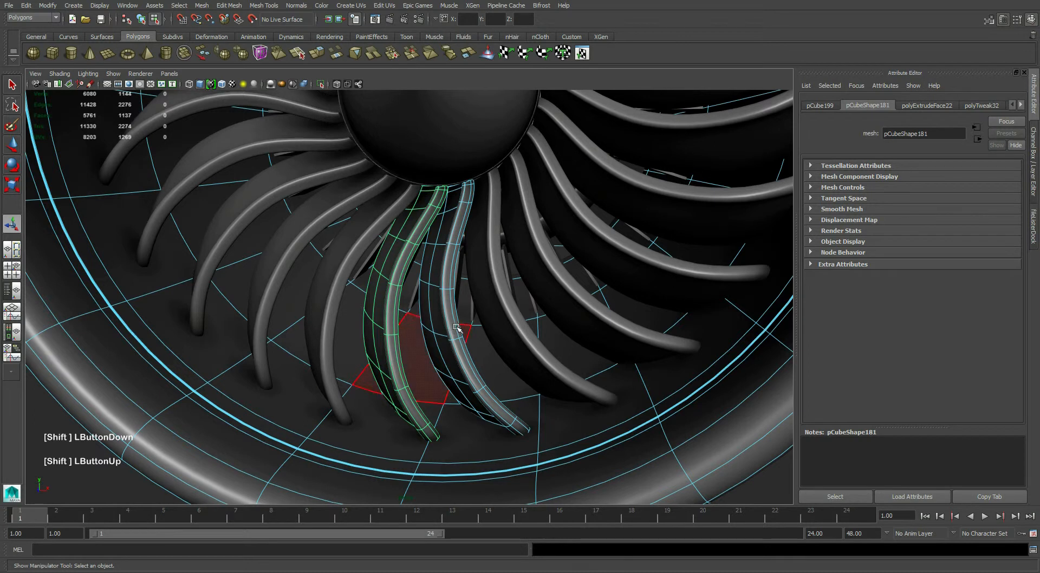
Shift-add three faces of the outer ring mesh to the selection
click(567, 299)
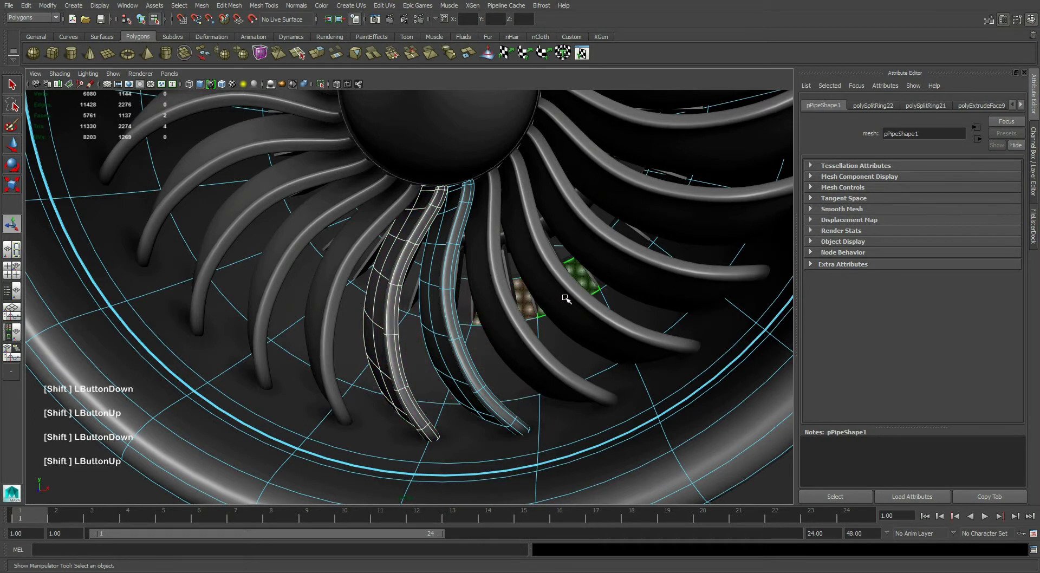
click(703, 309)
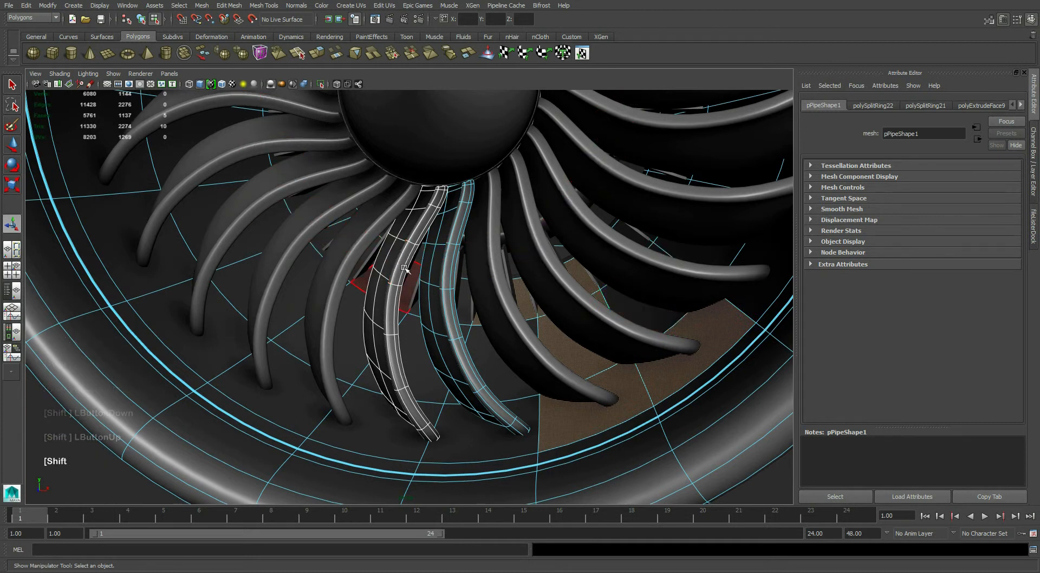
click(278, 244)
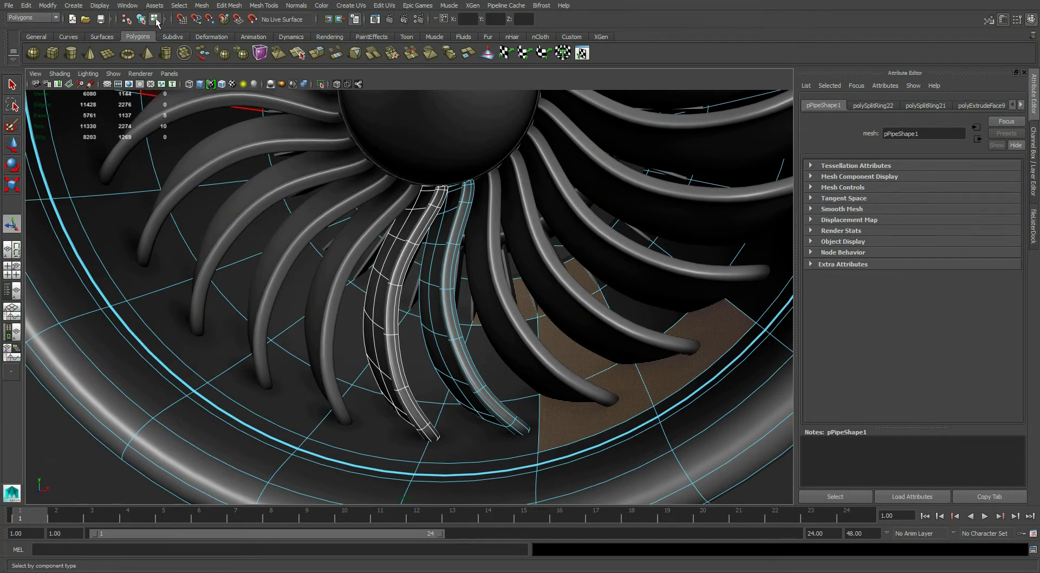
Undo the ring selection and drag the extrude manipulator to thicken the blade
click(424, 332)
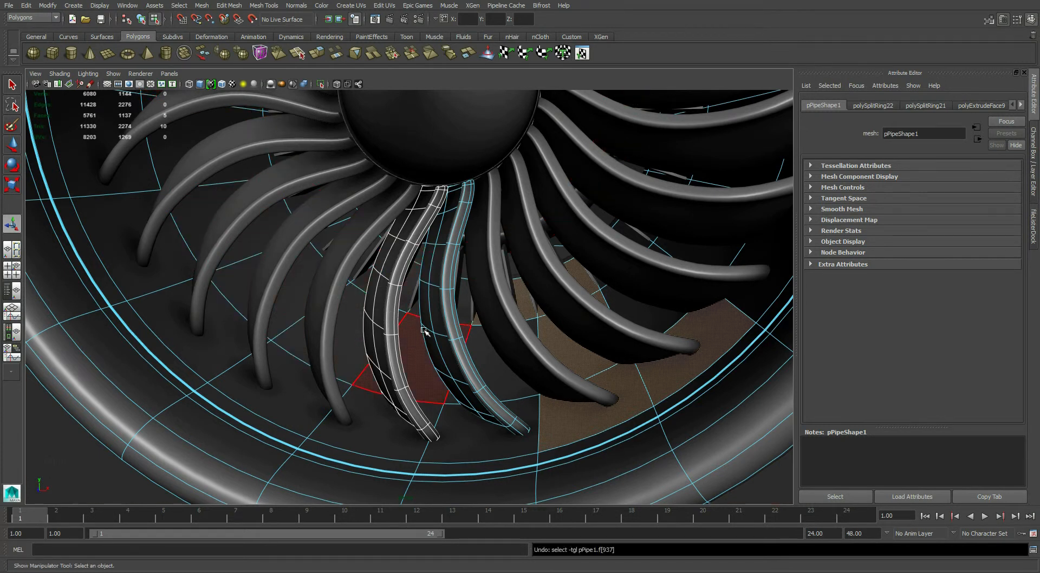
key(ctrl+z)
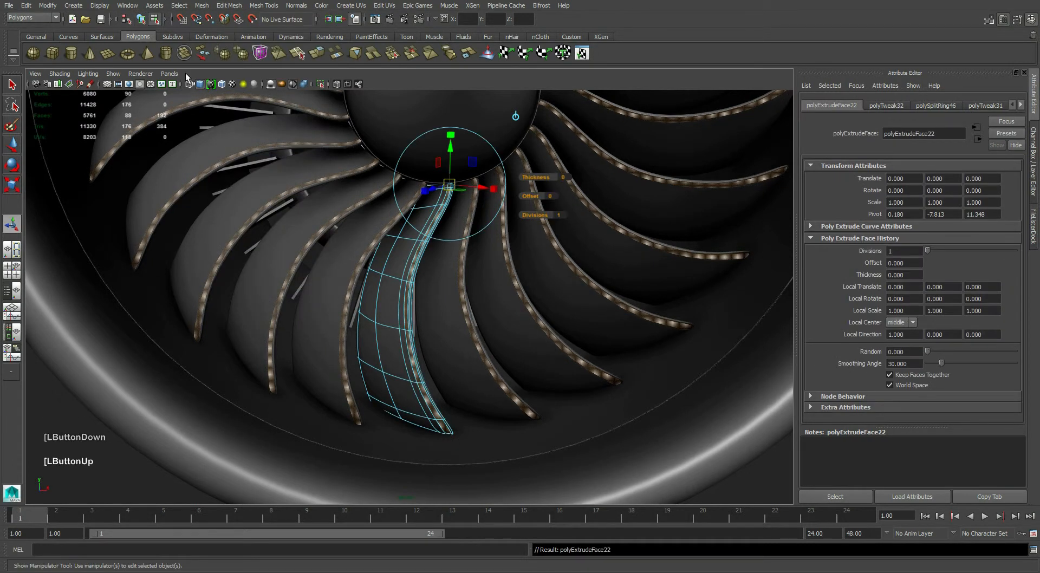
mouse_move(155, 17)
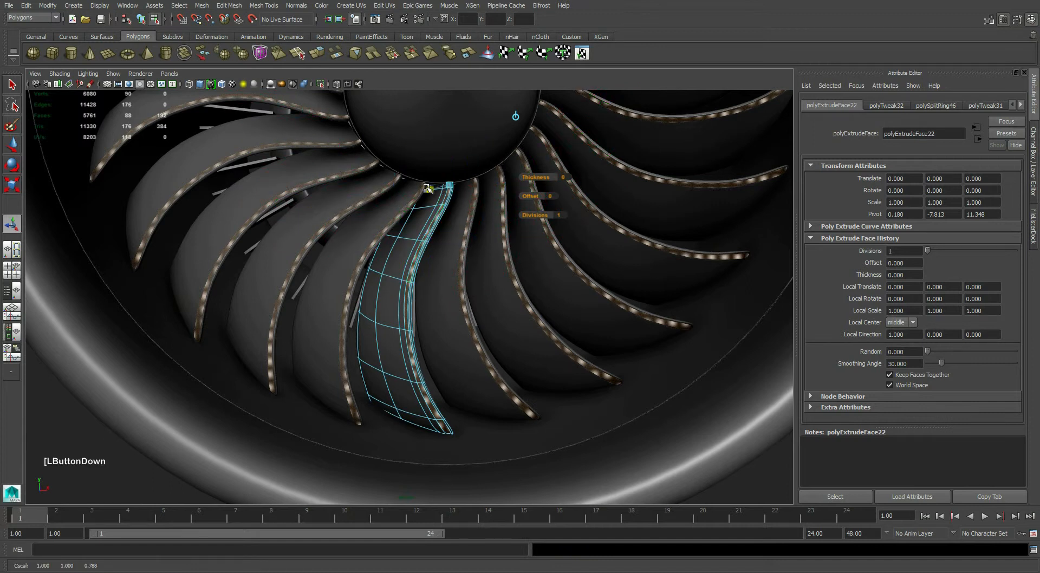
drag(428, 187, 431, 193)
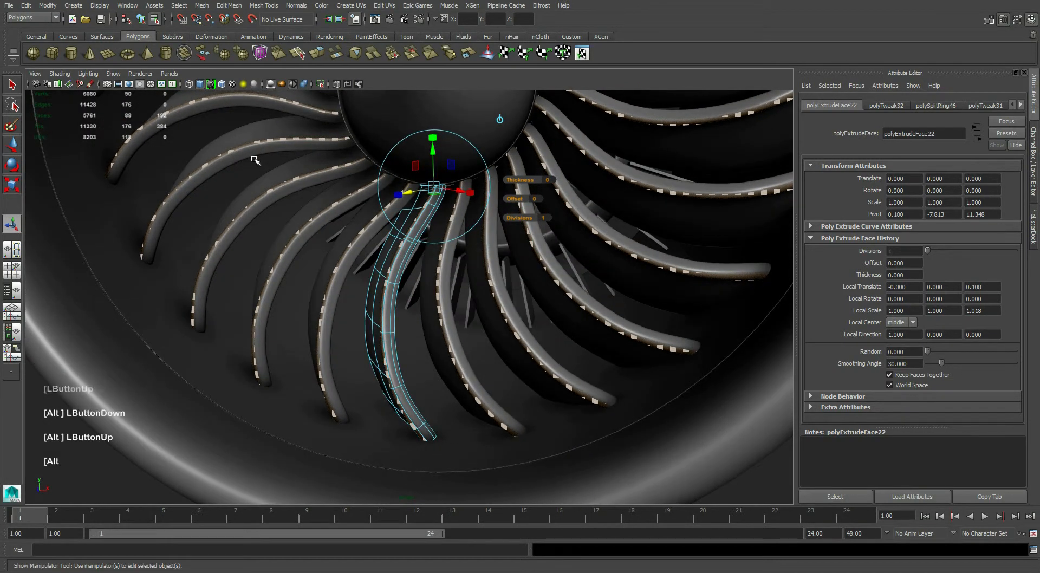
mouse_move(140, 20)
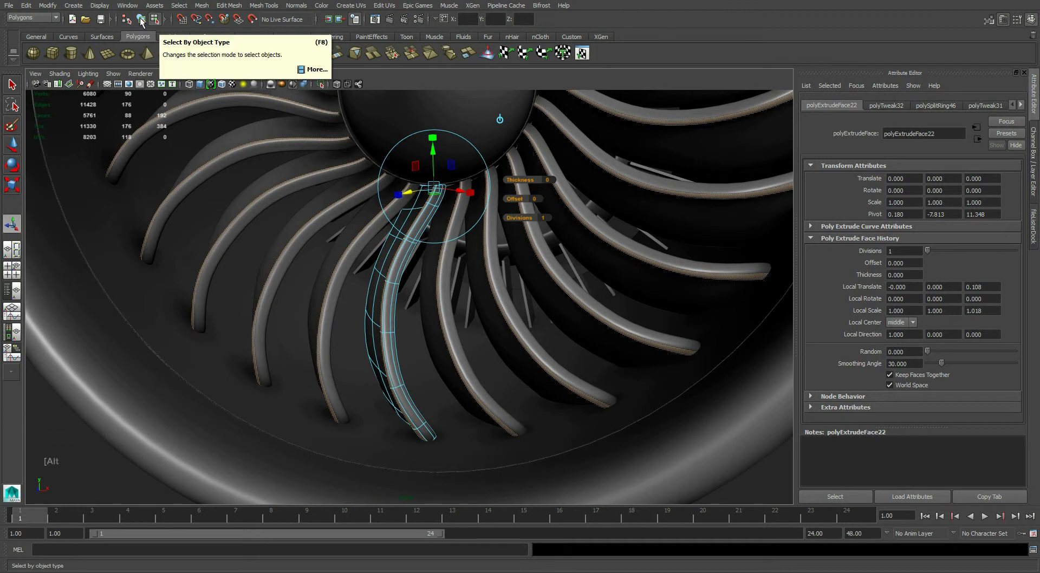